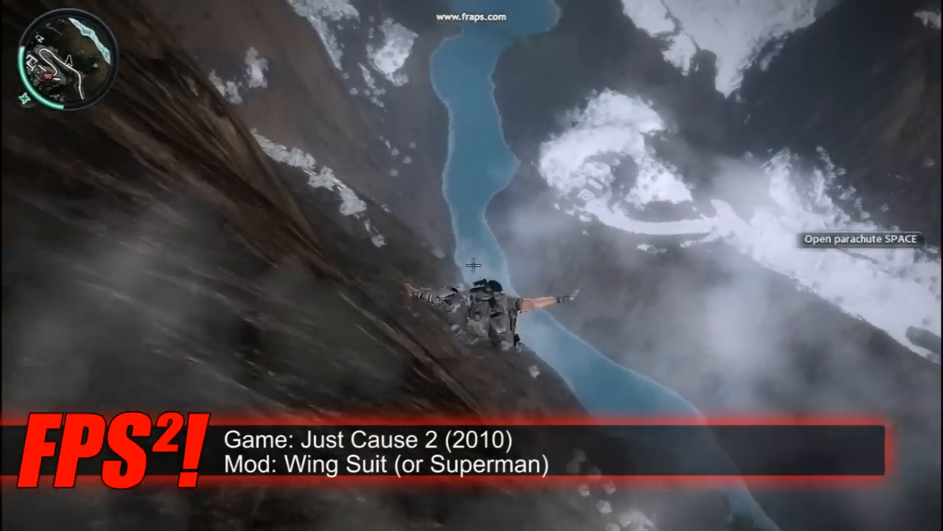
# Deploy the wingsuit mid-fall and glide down the snowy mountainside above the river.
pyautogui.press('space')
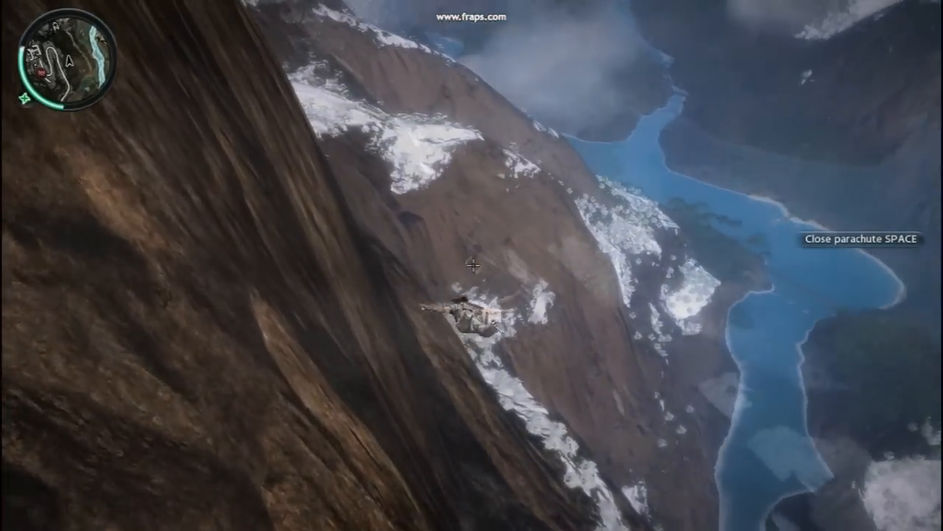
pyautogui.press('space')
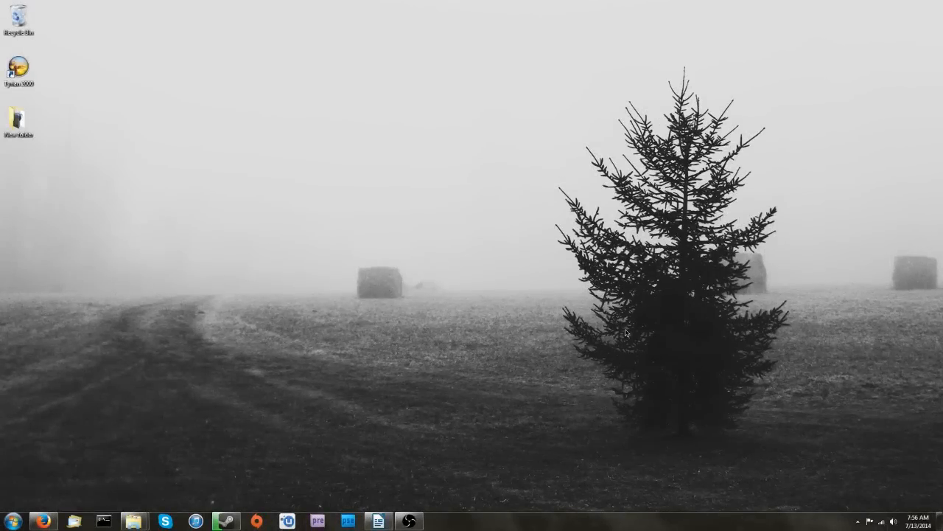
pyautogui.moveTo(3, 498)
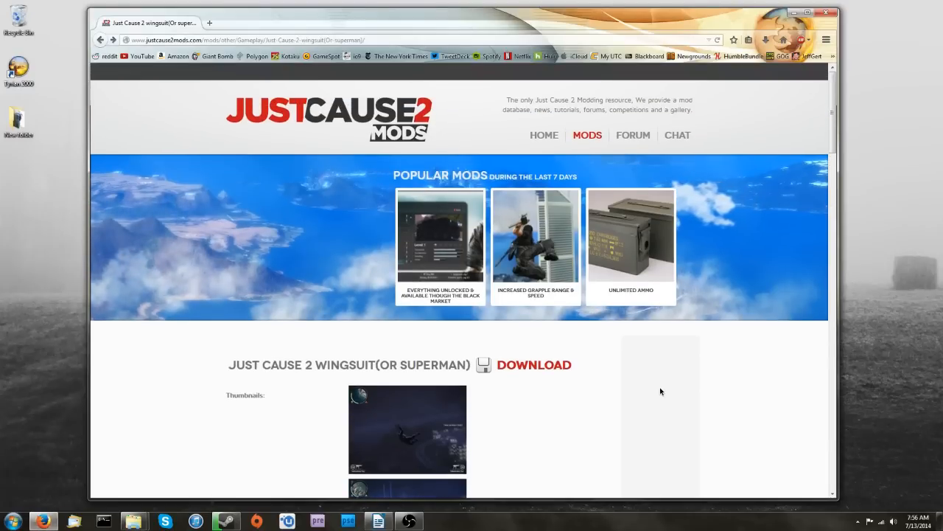
# Download the jc2wingsuit mod from justcause2mods.com and go to the Downloads folder.
pyautogui.scroll(-3)
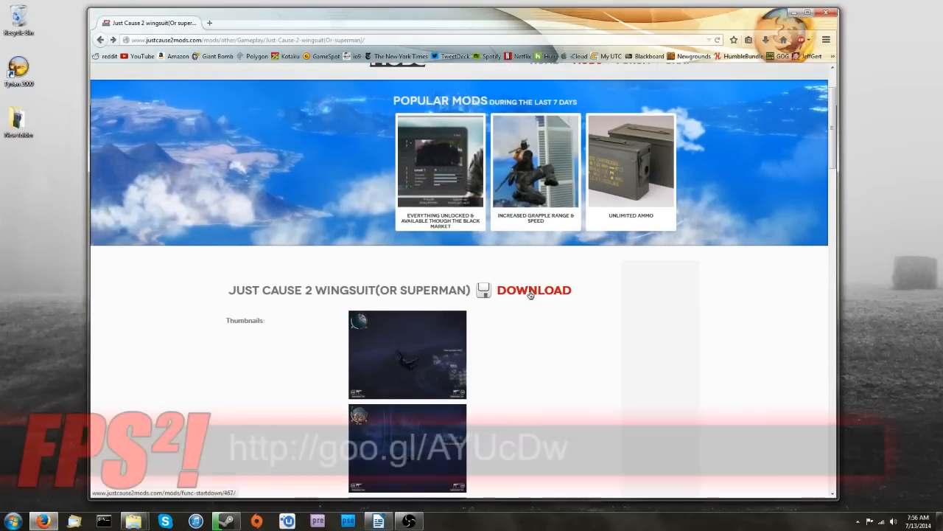
pyautogui.click(533, 289)
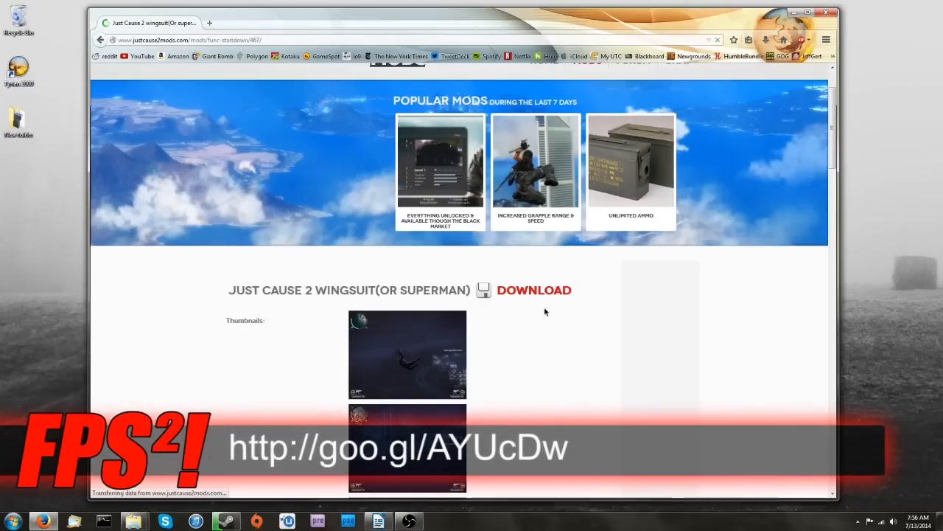
pyautogui.click(534, 288)
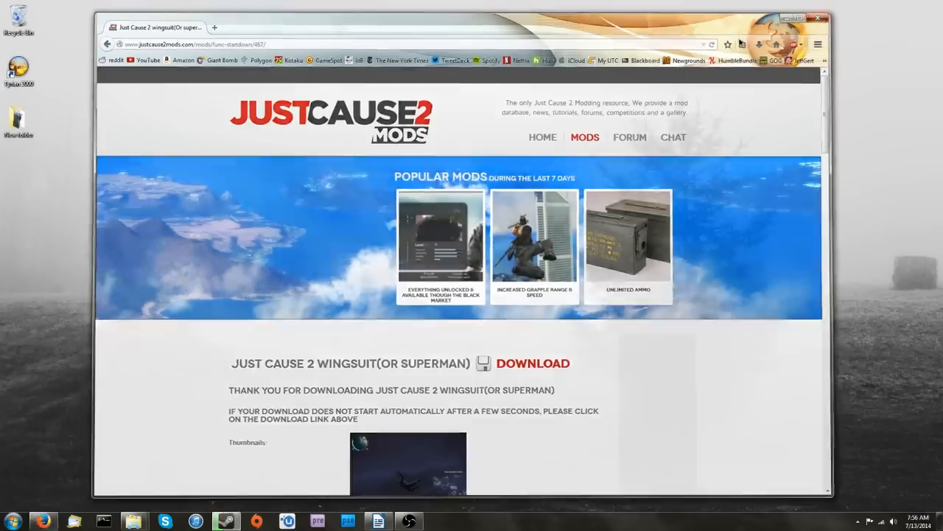
pyautogui.click(793, 18)
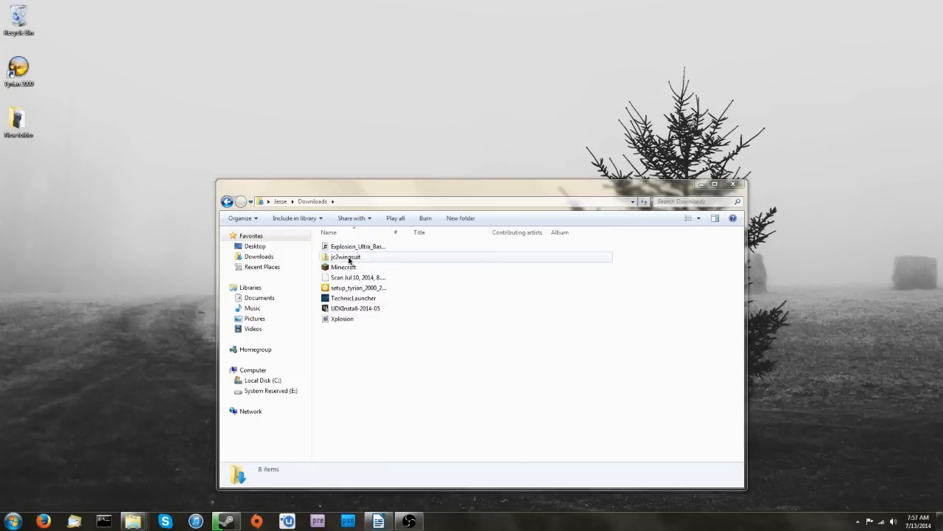
# Extract jc2wingsuit.zip in Downloads into its own folder holding the .arc and .tab files.
pyautogui.click(345, 256)
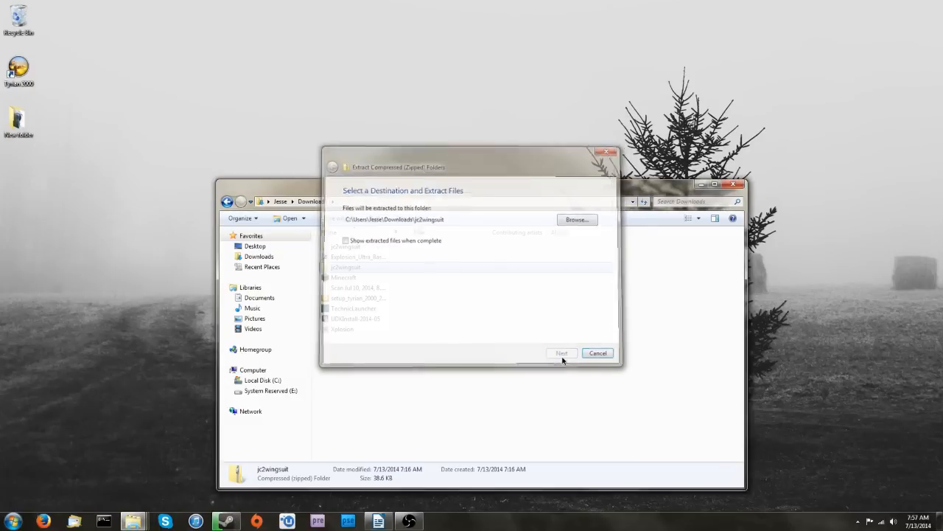
pyautogui.click(561, 352)
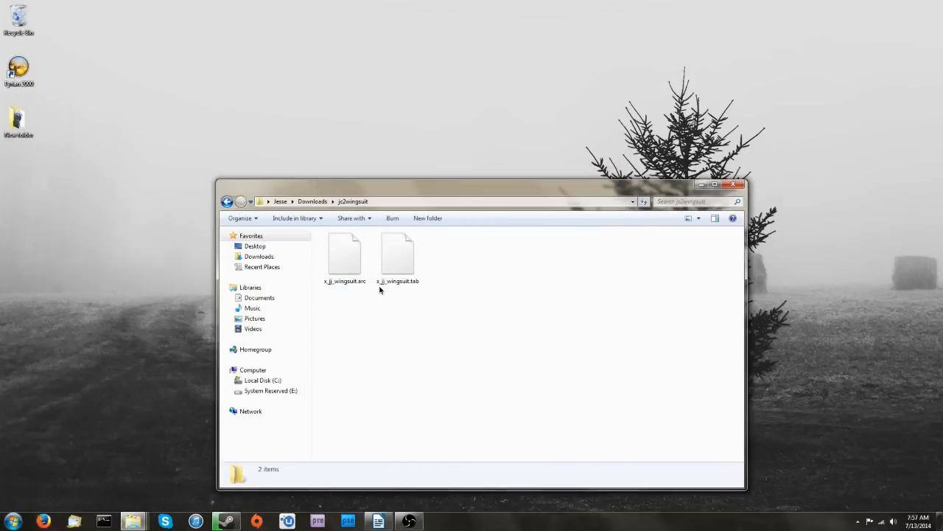
pyautogui.click(344, 253)
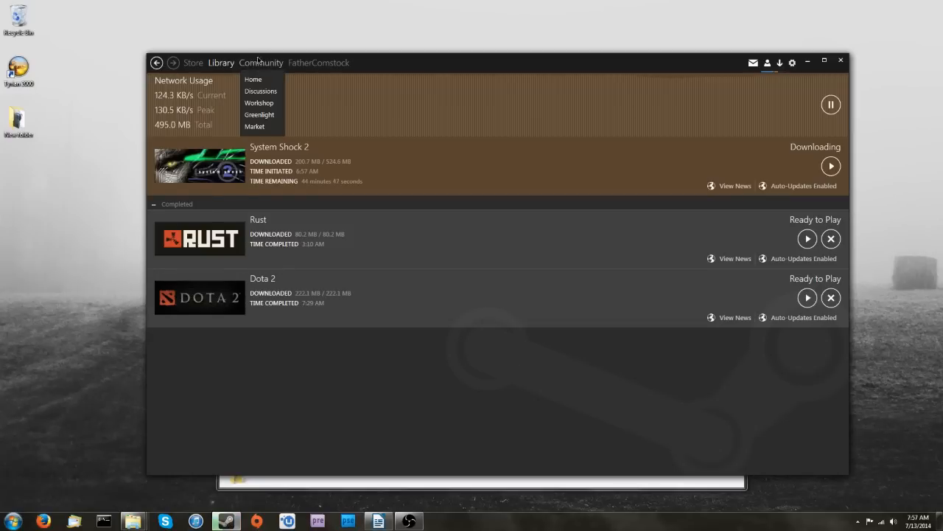
# From Just Cause 2's Steam properties, browse its local files to reach the install folder.
pyautogui.click(221, 62)
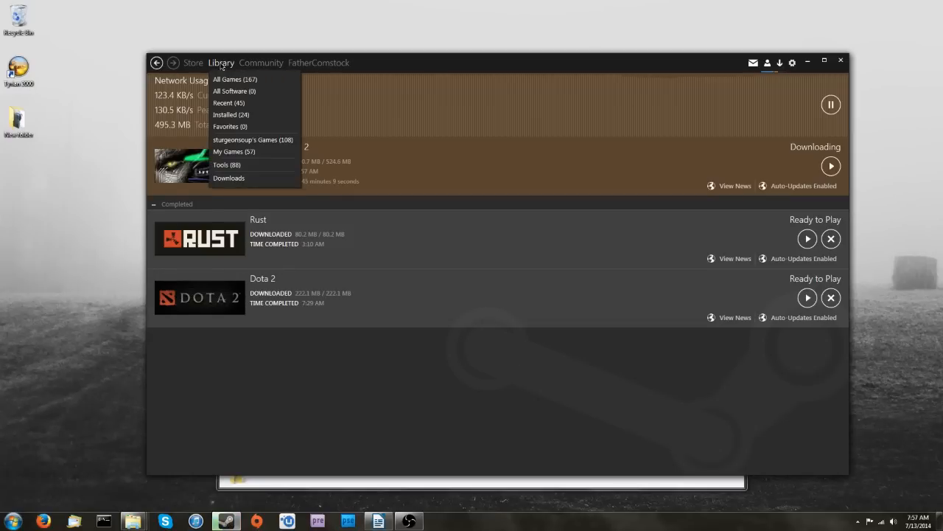
pyautogui.moveTo(254, 139)
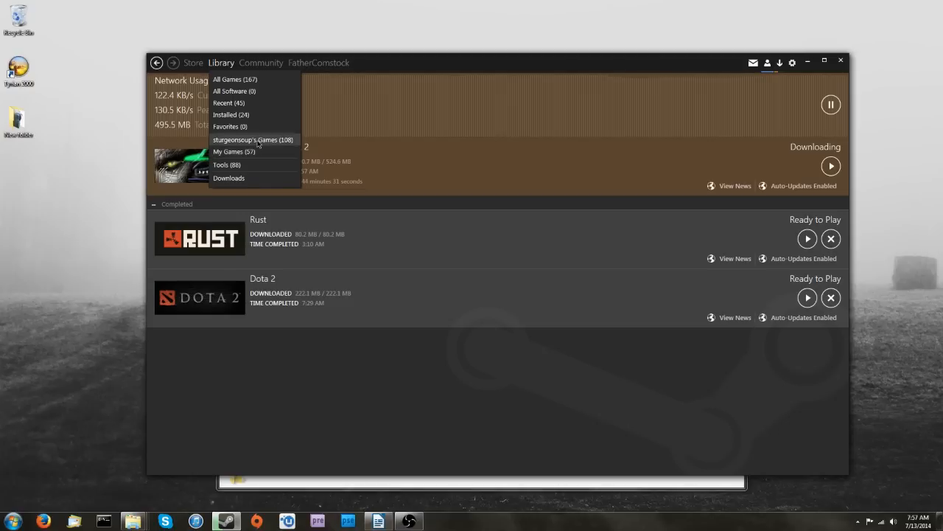
pyautogui.moveTo(230, 115)
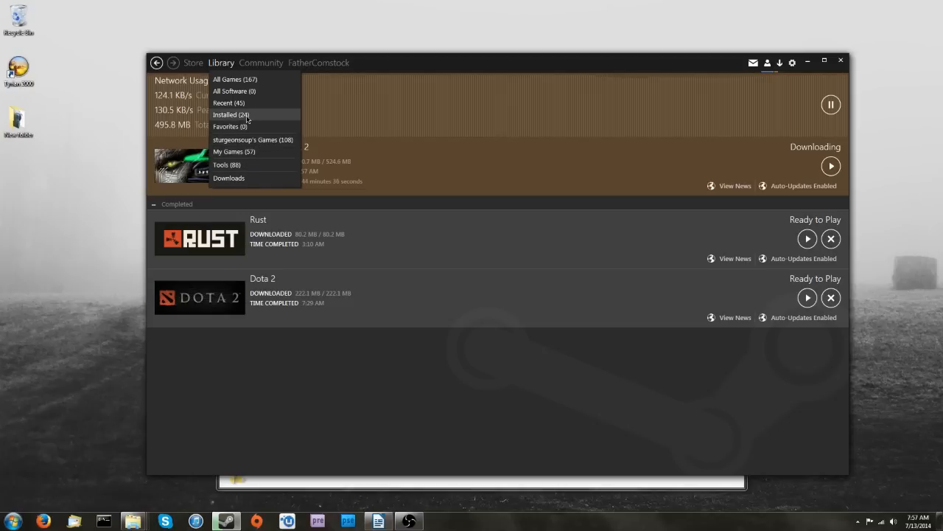
pyautogui.moveTo(238, 107)
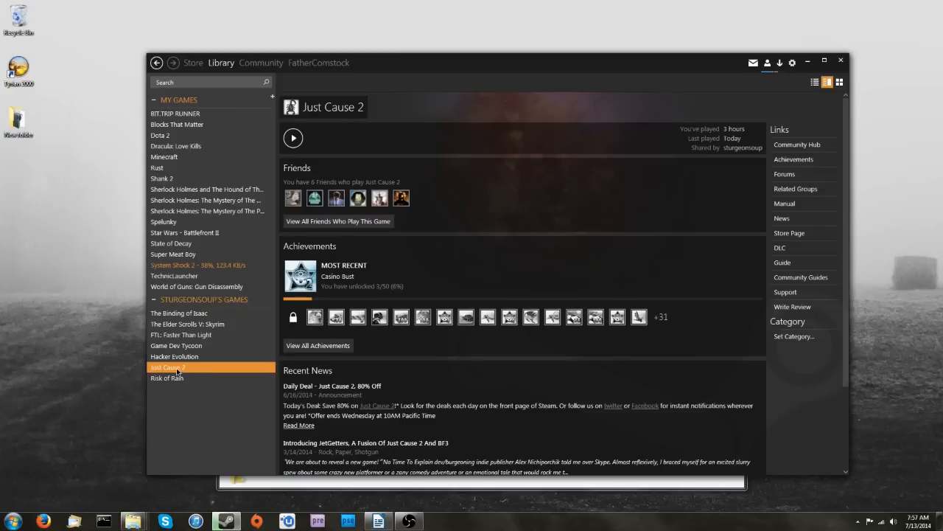
pyautogui.rightClick(168, 367)
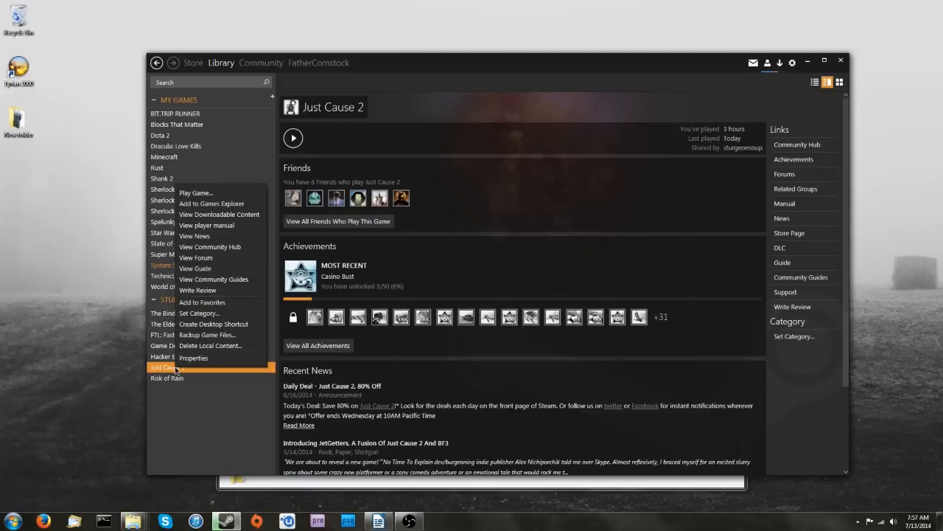
pyautogui.click(193, 358)
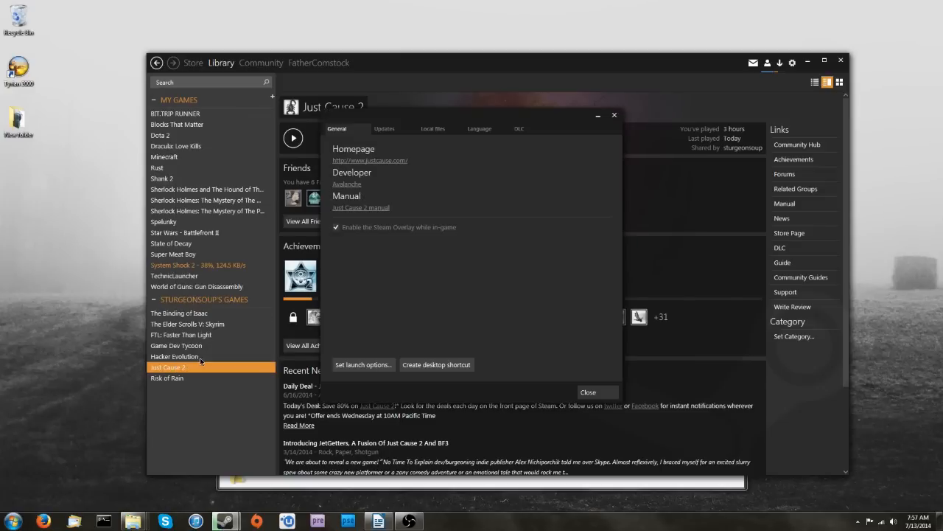
pyautogui.click(433, 128)
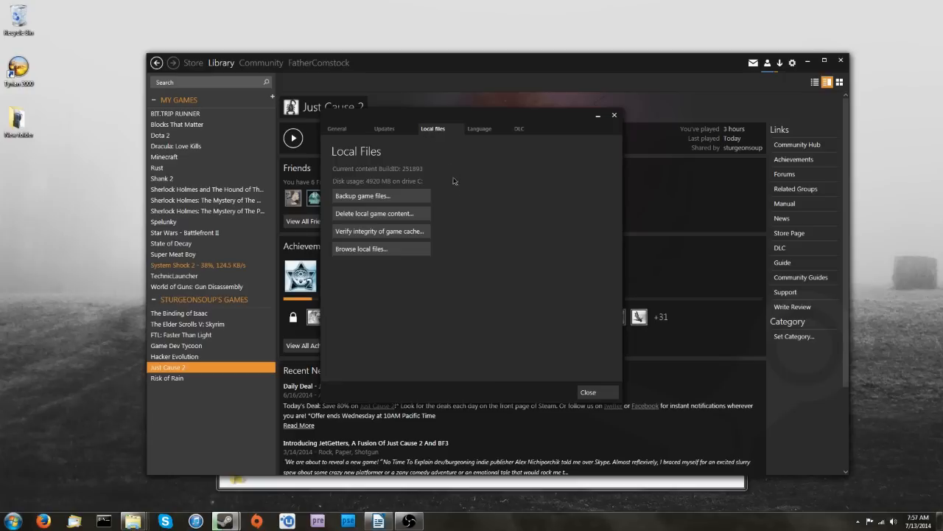
pyautogui.click(361, 247)
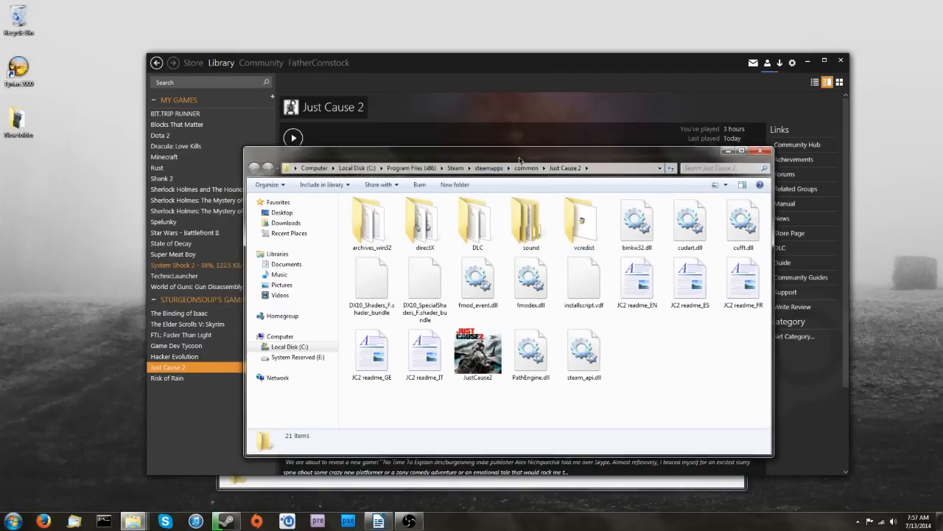
# Copy the x_jc_wingsuit .arc and .tab files into archives_win32, cancelling the duplicate-file prompt.
pyautogui.click(372, 218)
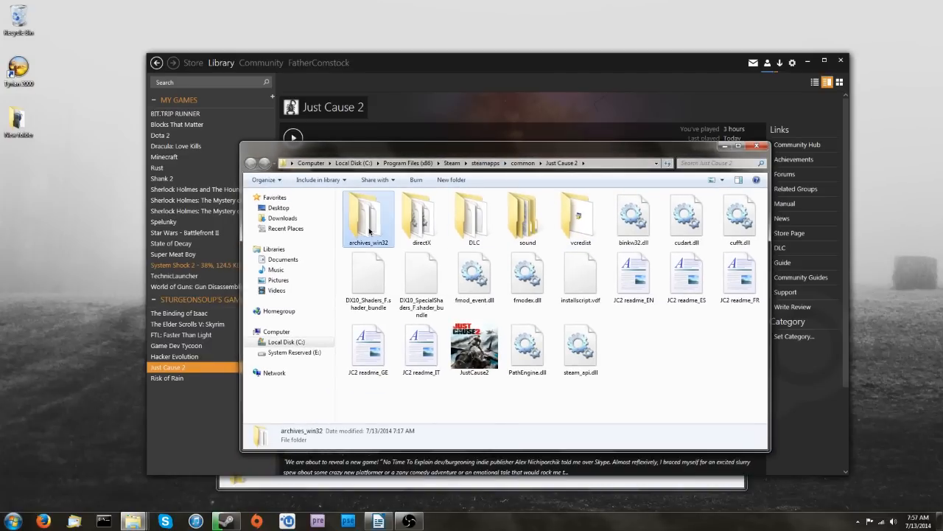
pyautogui.doubleClick(368, 215)
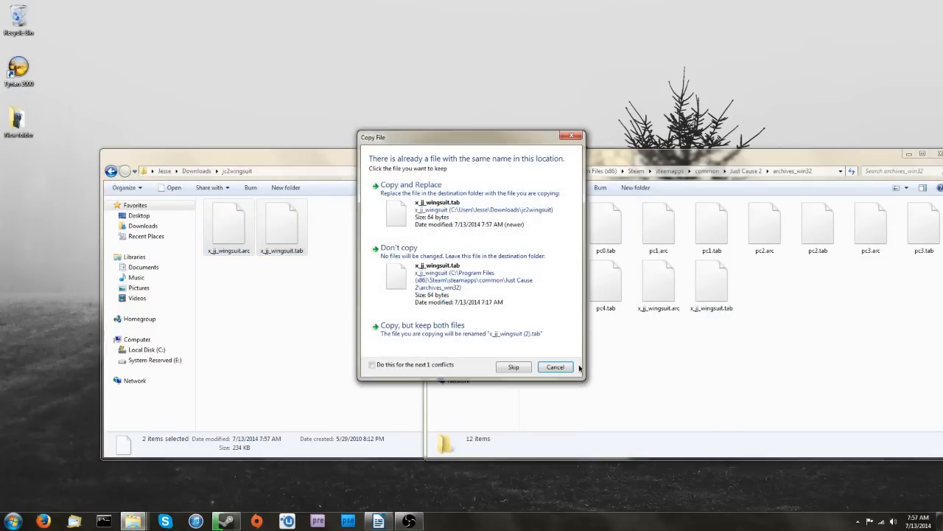
pyautogui.click(554, 365)
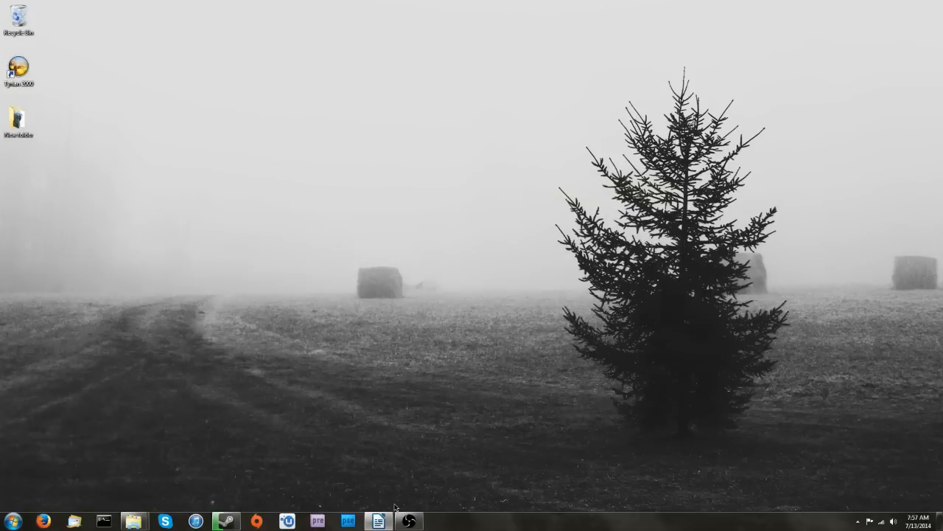
pyautogui.moveTo(409, 522)
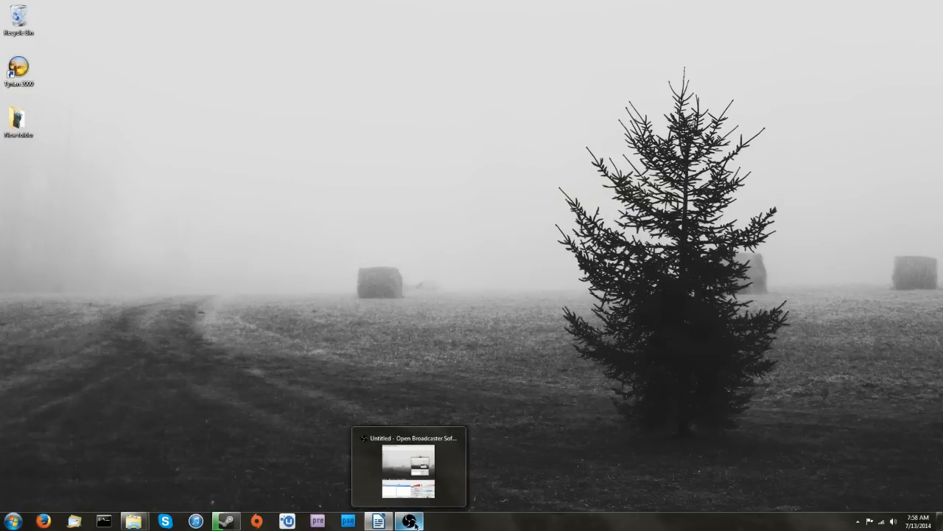
pyautogui.moveTo(607, 401)
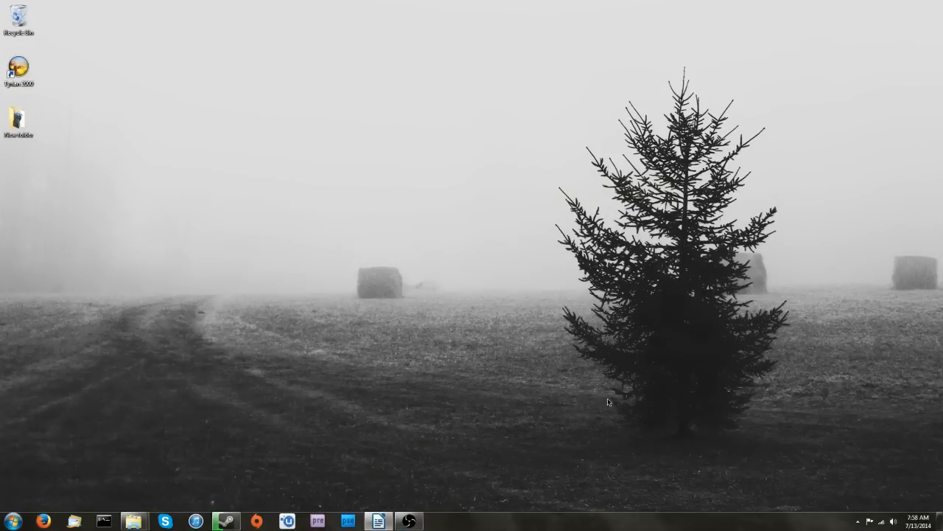
pyautogui.moveTo(599, 416)
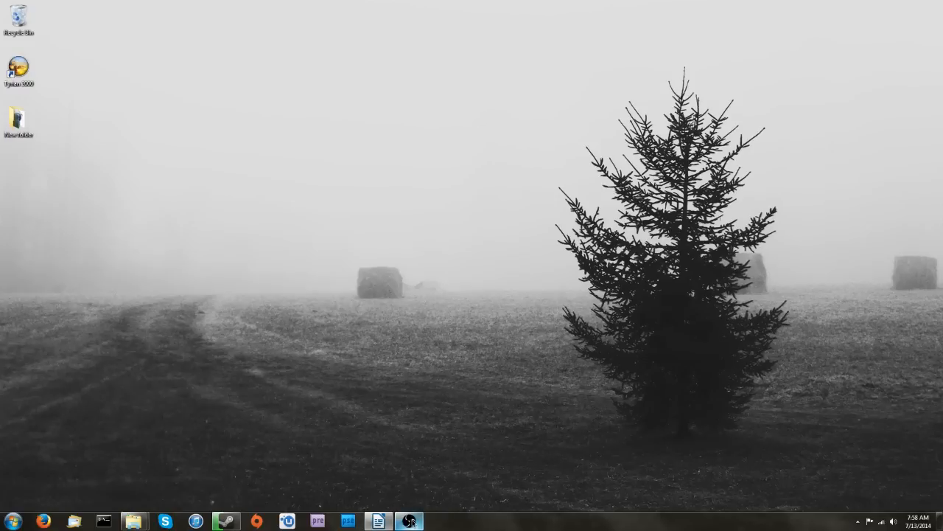
pyautogui.moveTo(409, 522)
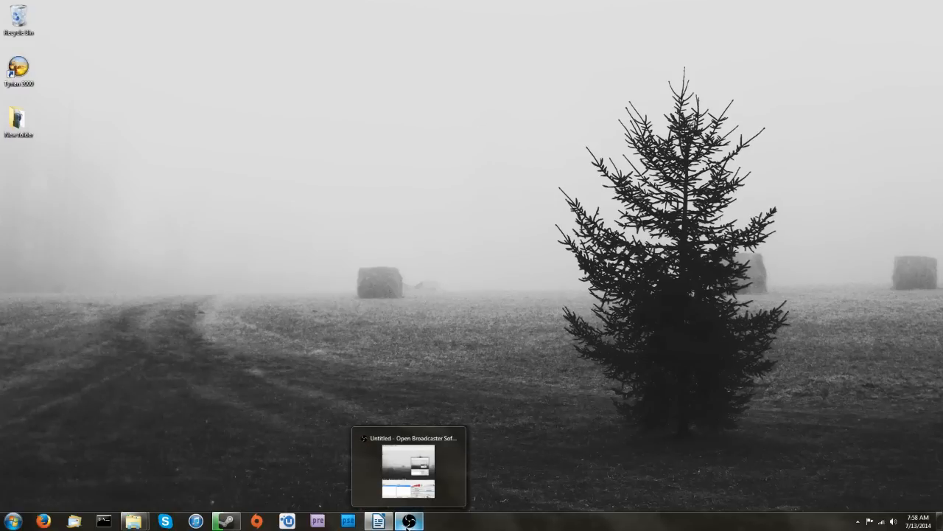